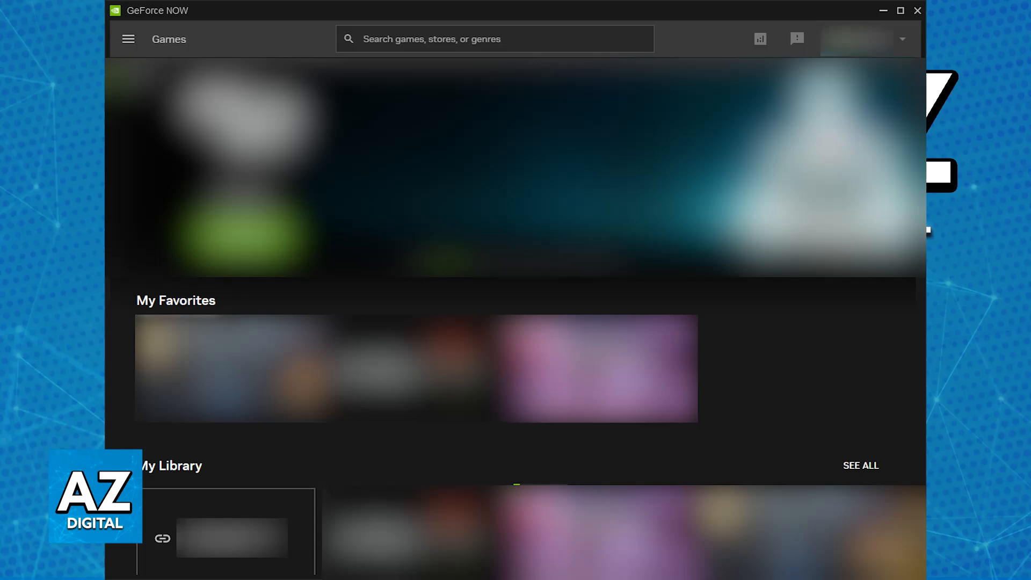
Reveal the main navigation menu listing Games, Gallery and Settings
click(128, 39)
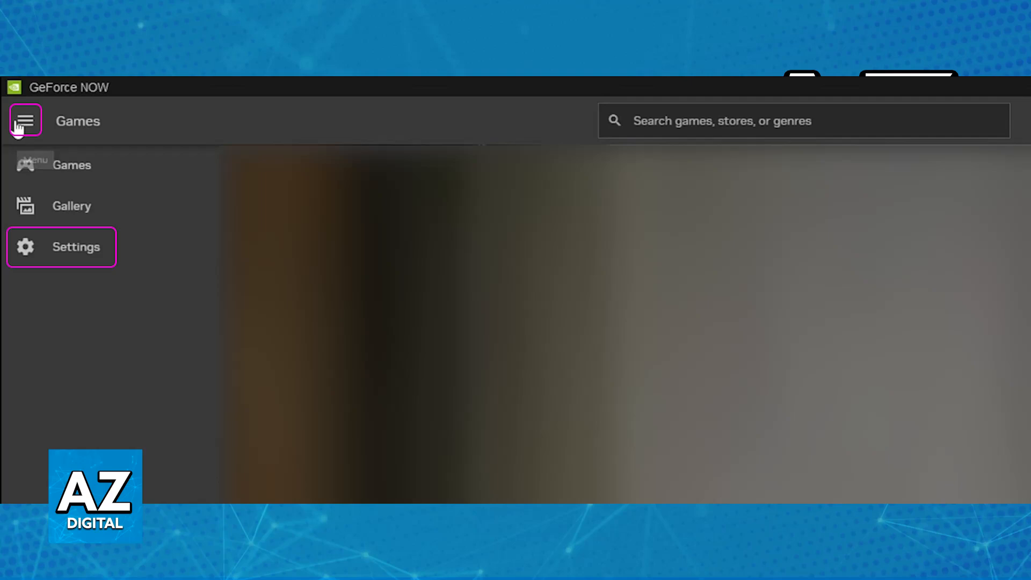
Go to Settings and show the Connections section with Ubisoft, Epic Games, Steam and Xbox
click(61, 247)
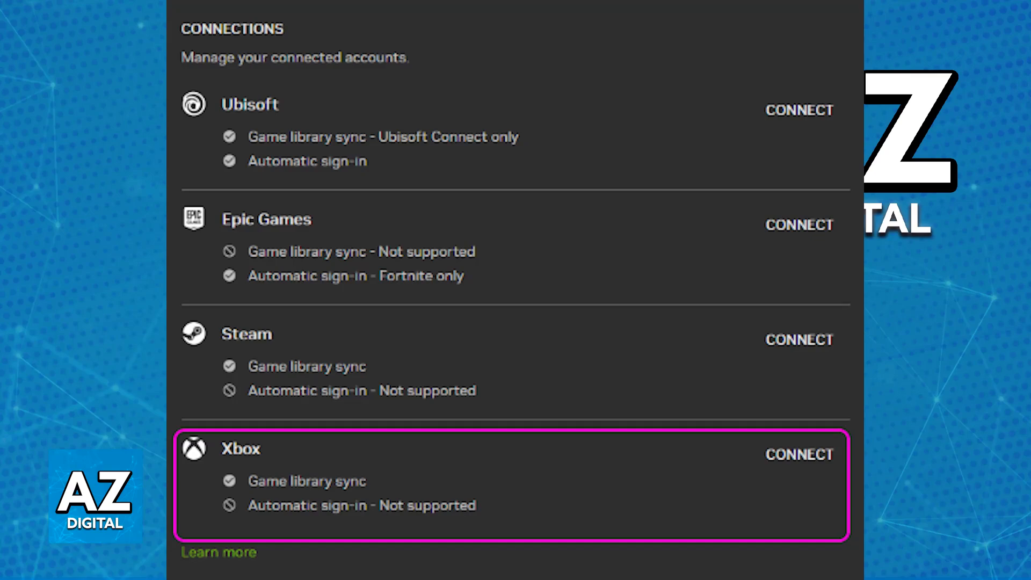
Start connecting the Xbox account, reaching Microsoft's permission request for NVIDIA
click(798, 455)
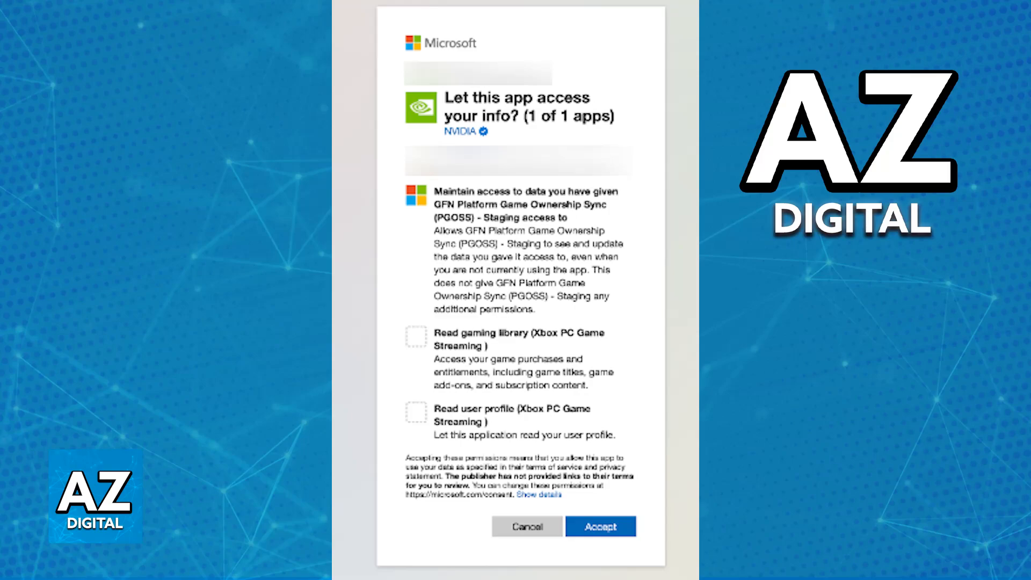
click(600, 527)
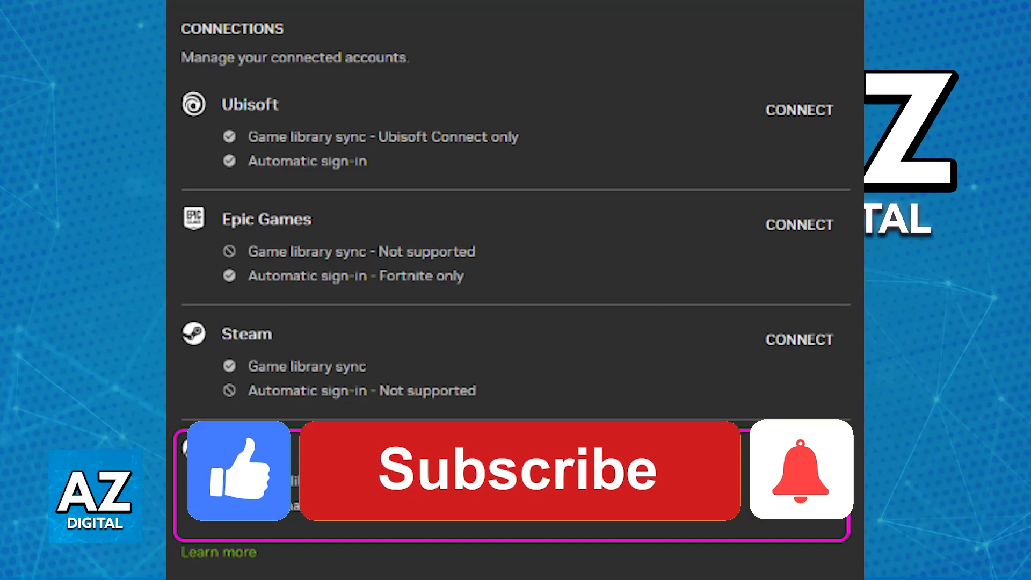
click(520, 469)
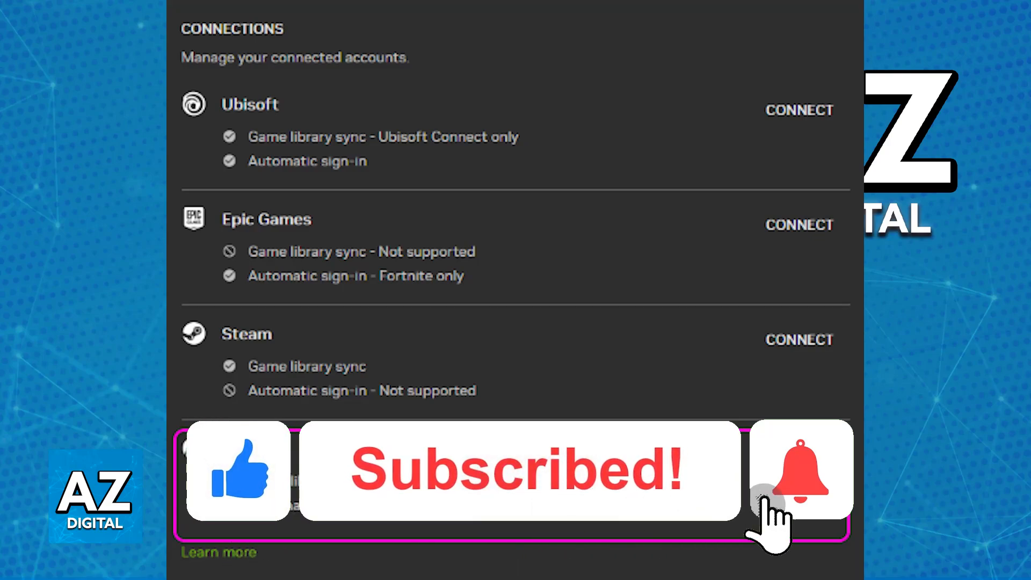
click(799, 471)
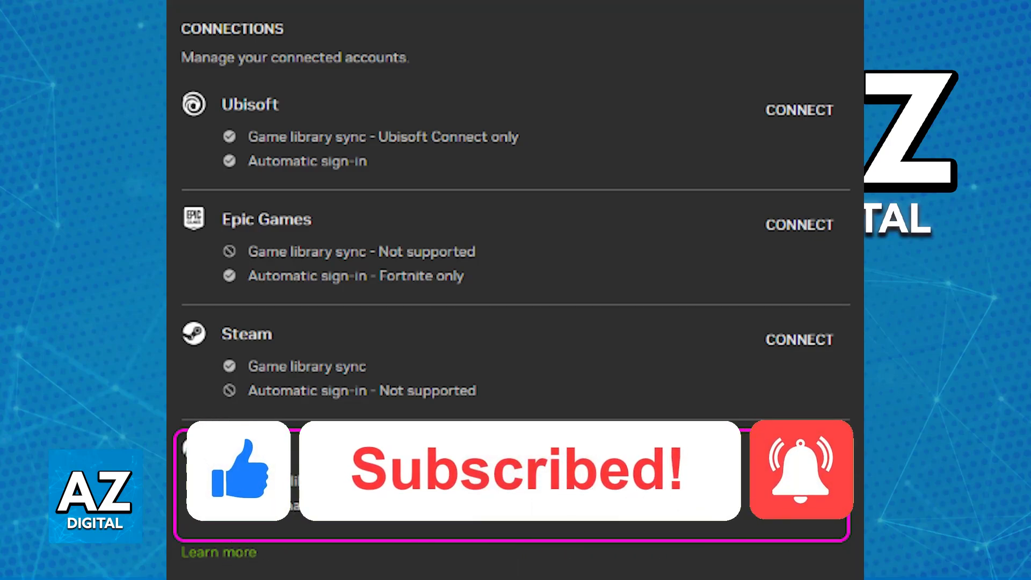